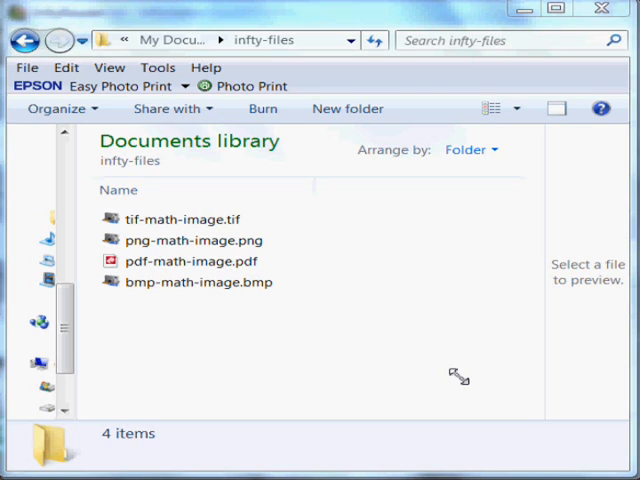
# Select bmp-math-image.bmp in the infty-files folder and show its context actions
pyautogui.click(190, 282)
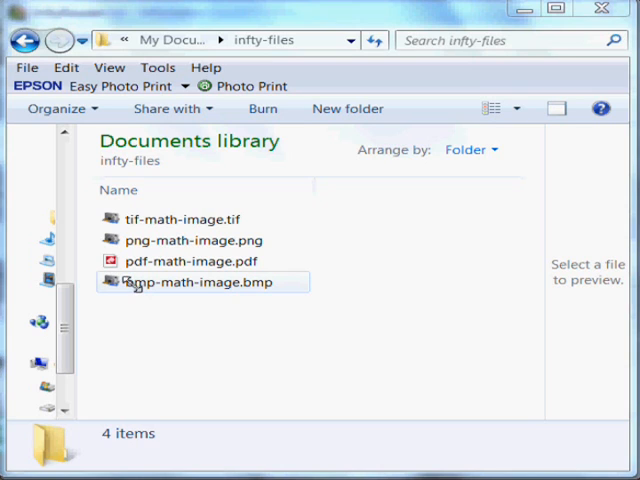
pyautogui.rightClick(200, 282)
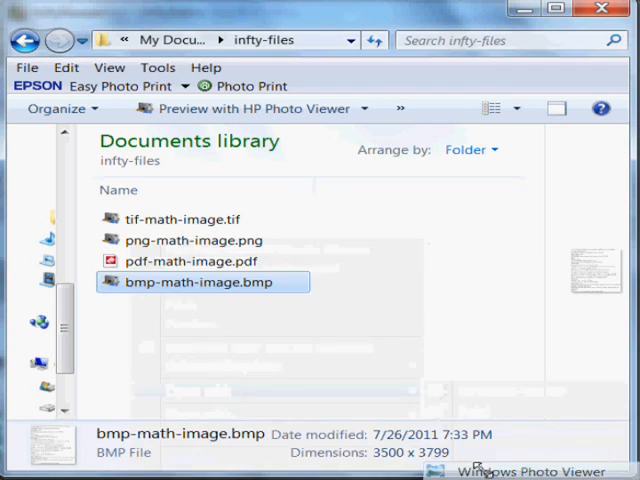
# View the scanned math page bmp-math-image.bmp in Windows Photo Viewer
pyautogui.doubleClick(202, 282)
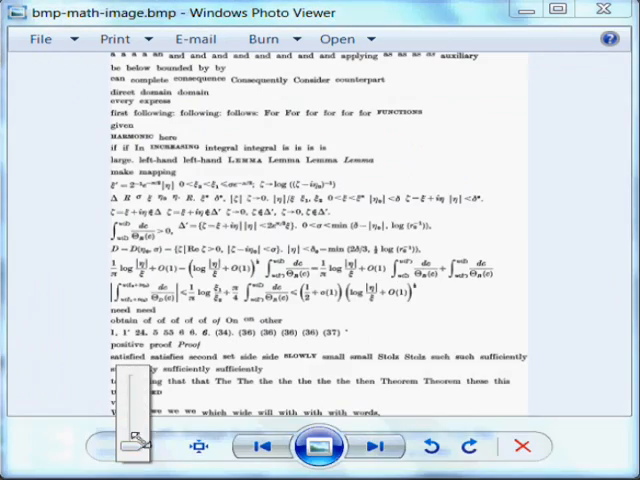
pyautogui.click(130, 444)
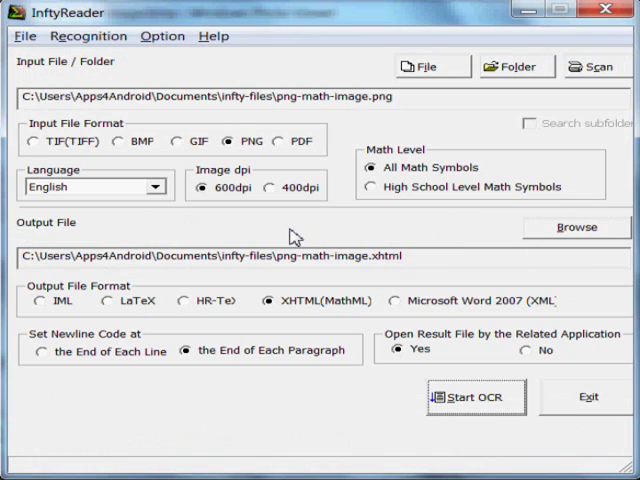
# Choose bmp-math-image.bmp as the input image, filtering the file list to BMP files
pyautogui.click(424, 66)
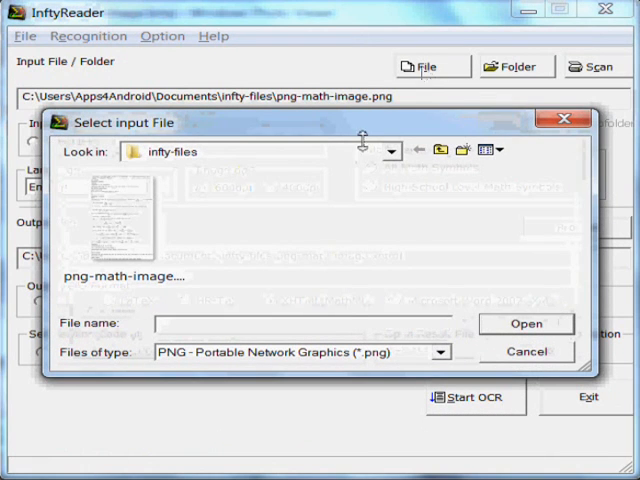
pyautogui.click(436, 352)
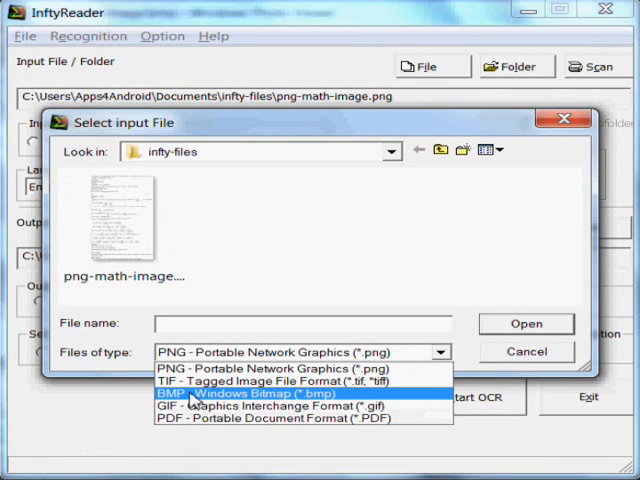
pyautogui.click(250, 392)
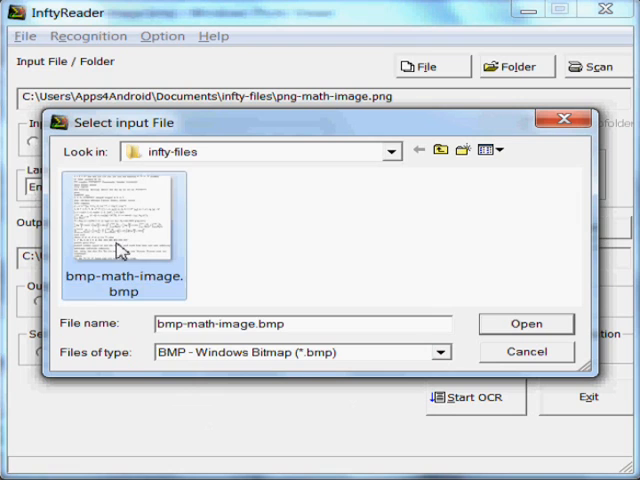
pyautogui.click(526, 324)
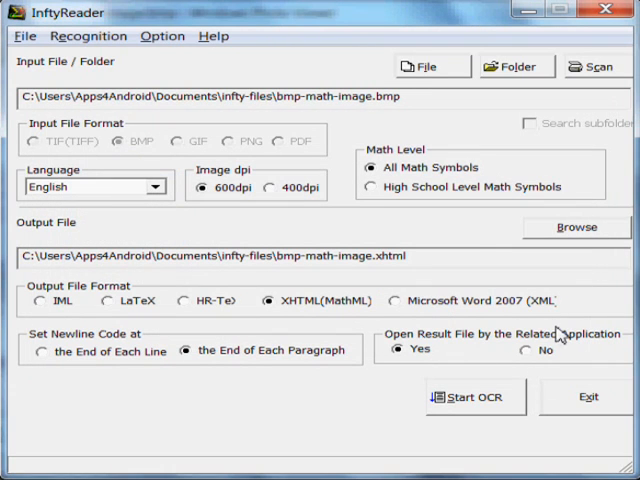
pyautogui.moveTo(382, 270)
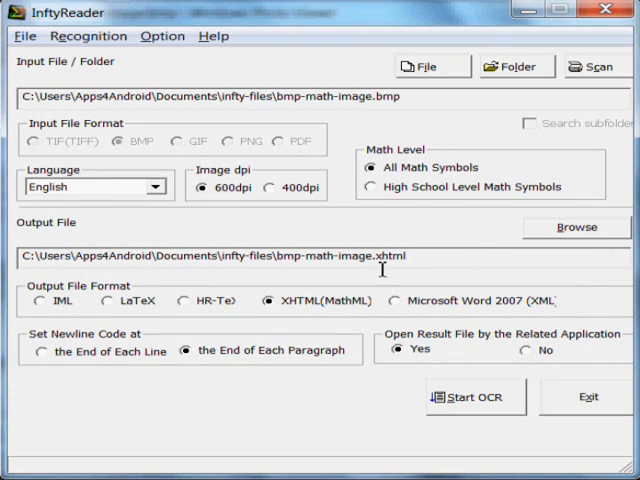
pyautogui.moveTo(350, 320)
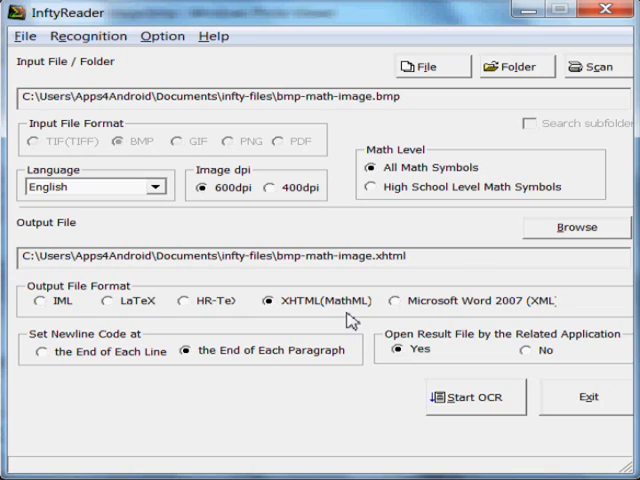
pyautogui.moveTo(56, 308)
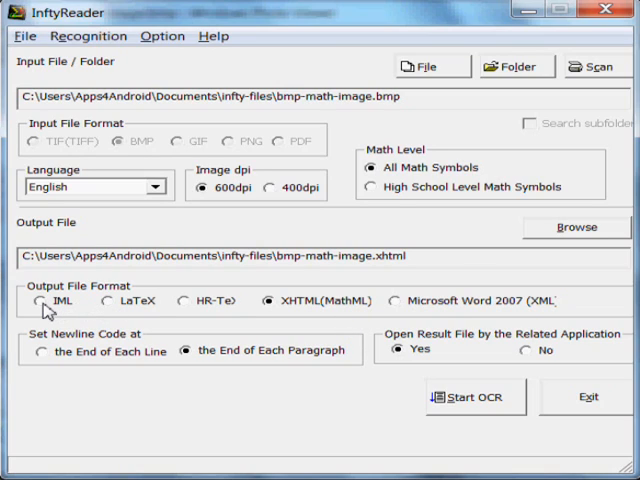
# Select IML as the output format so the result saves as bmp-math-image.iml
pyautogui.click(36, 300)
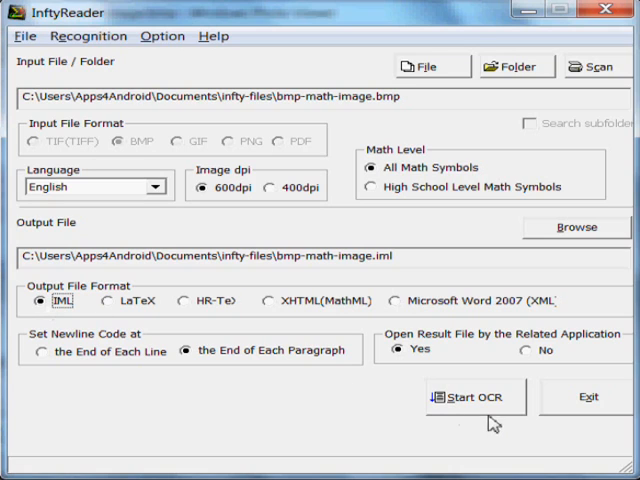
# Start OCR on bmp-math-image.bmp and let InftyEditor launch with the result
pyautogui.click(476, 396)
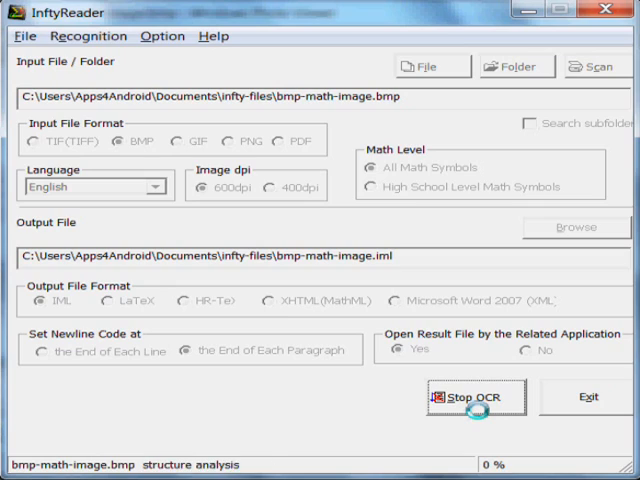
pyautogui.click(476, 396)
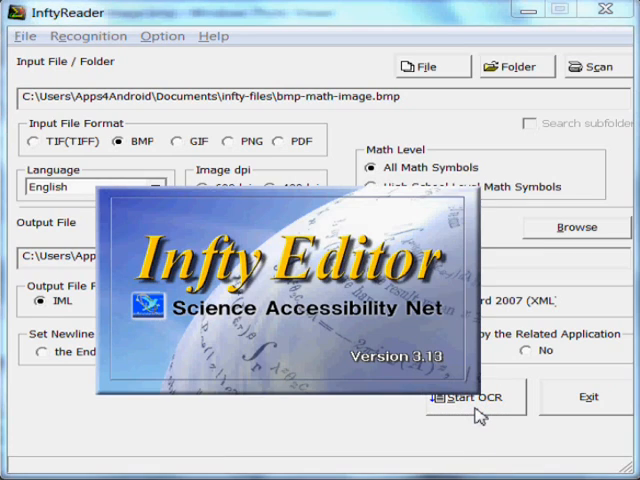
# Look through bmp-math-image.iml and select the line of logarithm formulas
pyautogui.click(468, 398)
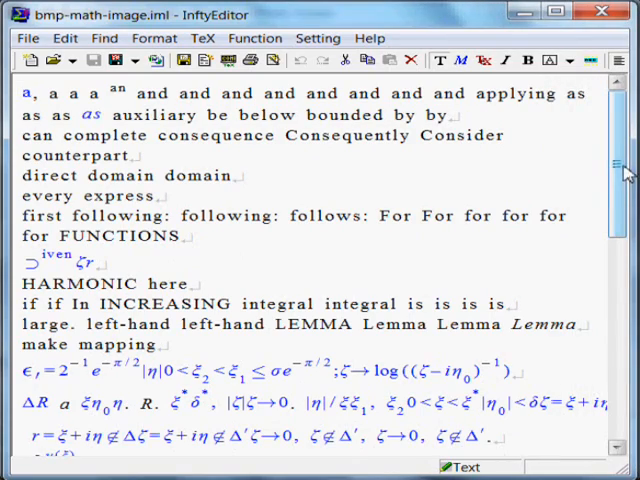
pyautogui.scroll(-3)
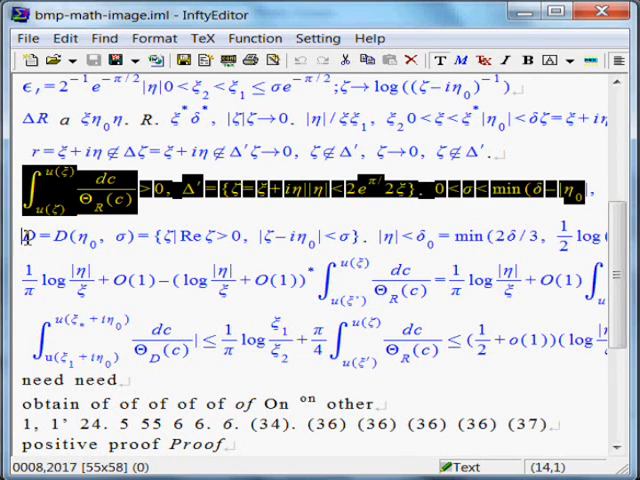
pyautogui.click(30, 236)
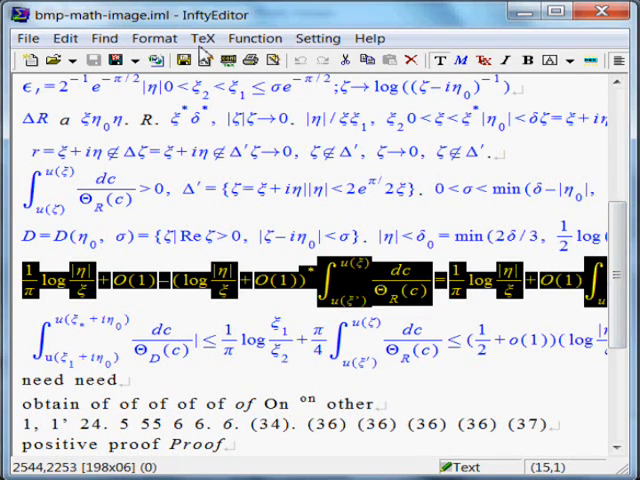
# Bring up the LaTeX Output Setting dialog with the default article-class preamble
pyautogui.click(208, 38)
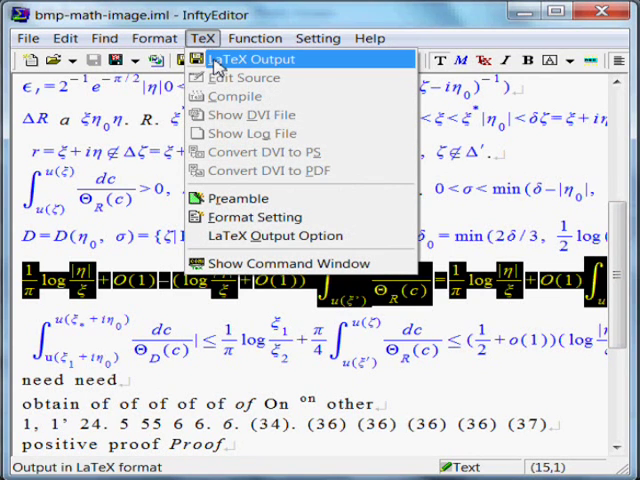
pyautogui.click(236, 58)
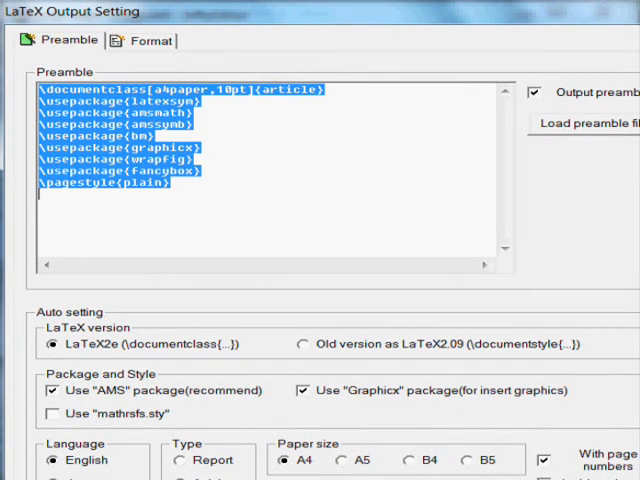
pyautogui.moveTo(494, 28)
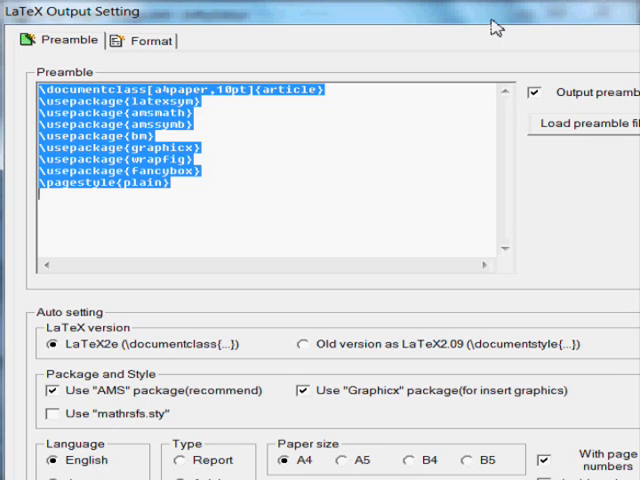